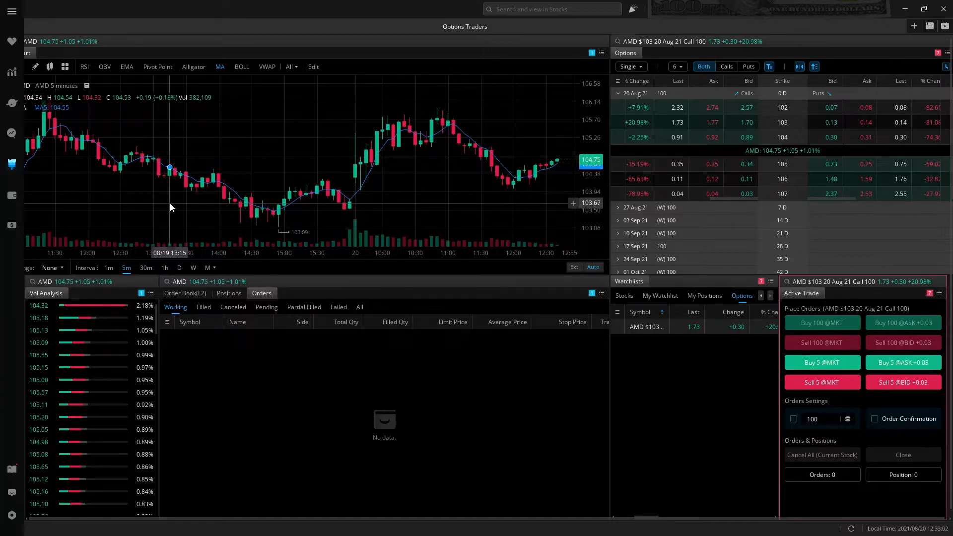
pyautogui.moveTo(179, 208)
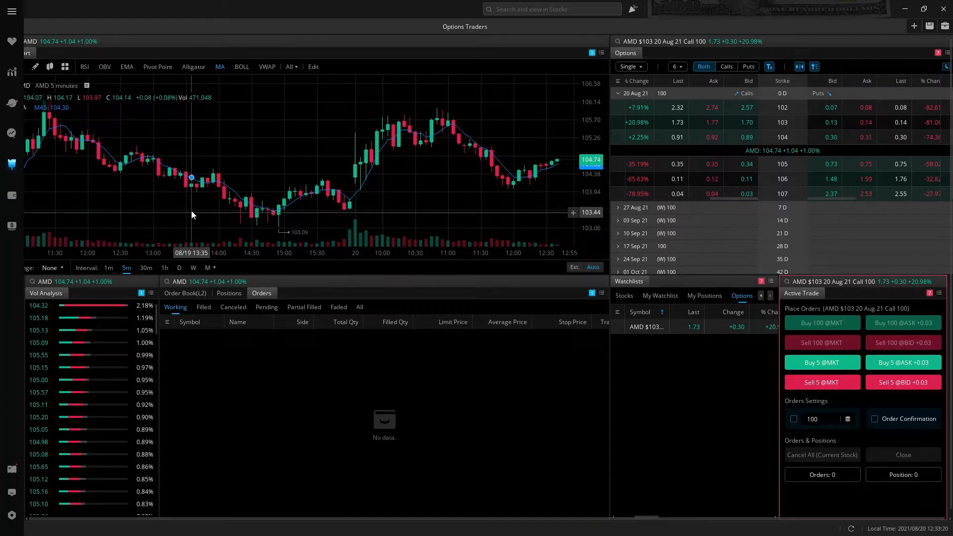
pyautogui.moveTo(11, 164)
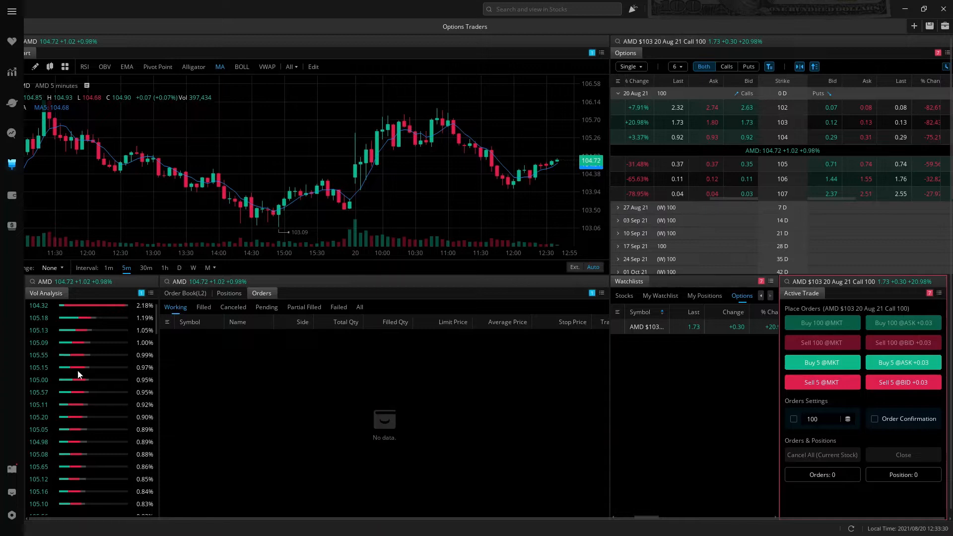
# - Switch the lower middle panel from Positions to AMD's Order Book (L2) depth view
pyautogui.click(229, 293)
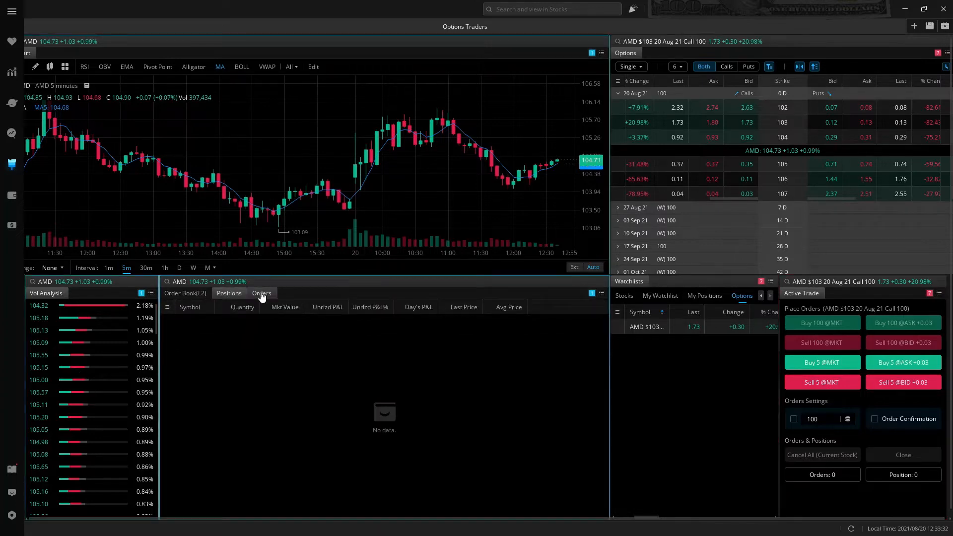
pyautogui.click(184, 293)
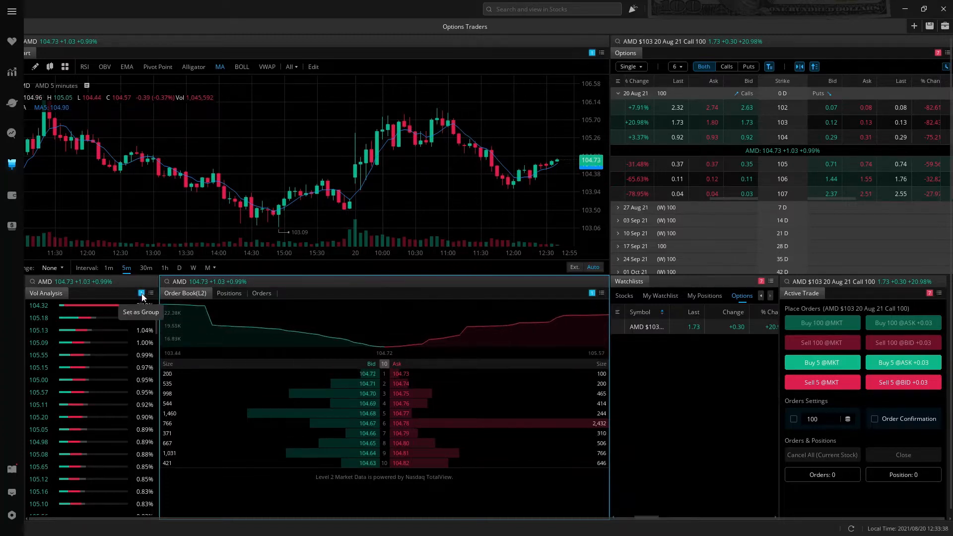
pyautogui.moveTo(607, 309)
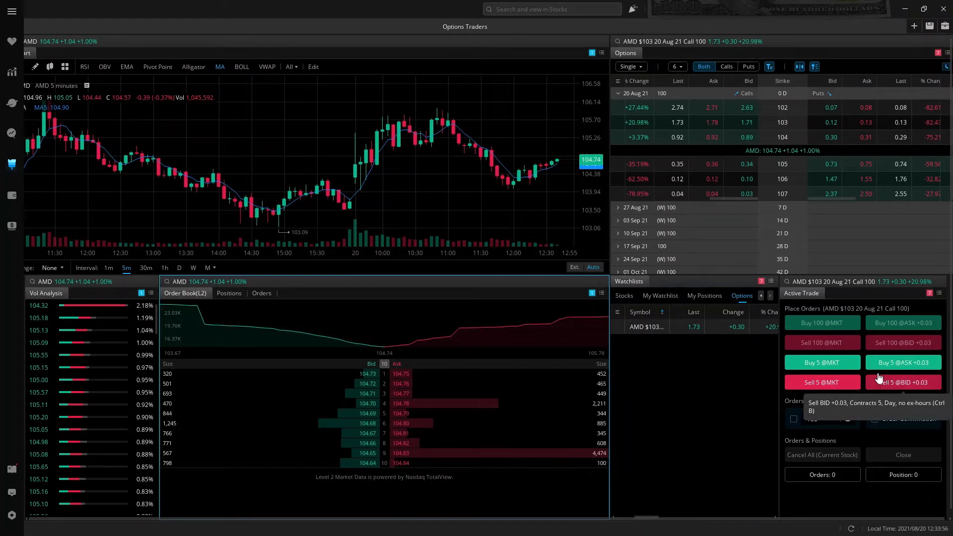
pyautogui.moveTo(761, 130)
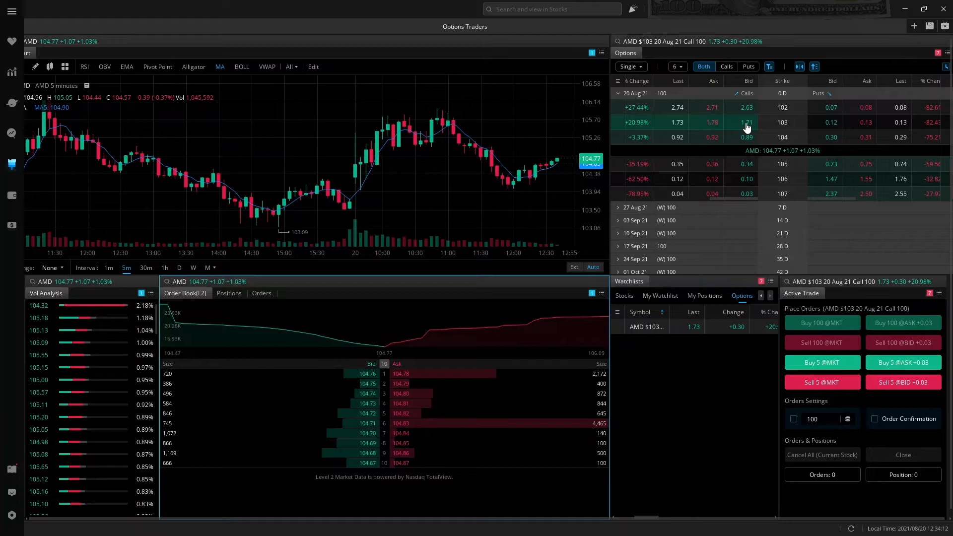
# - Add the AMD 20 Aug 21 $103 call from the options chain to the Options watchlist
pyautogui.rightClick(747, 122)
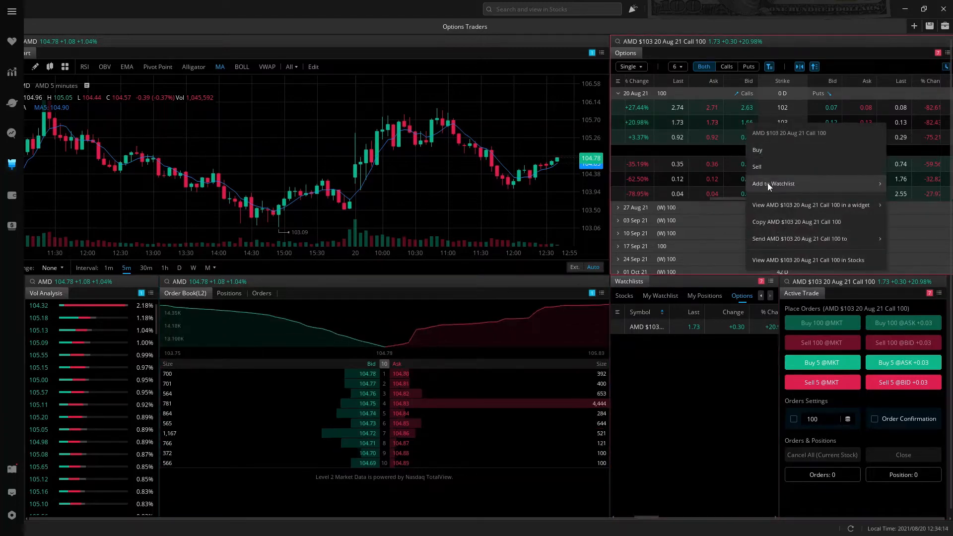
pyautogui.moveTo(773, 183)
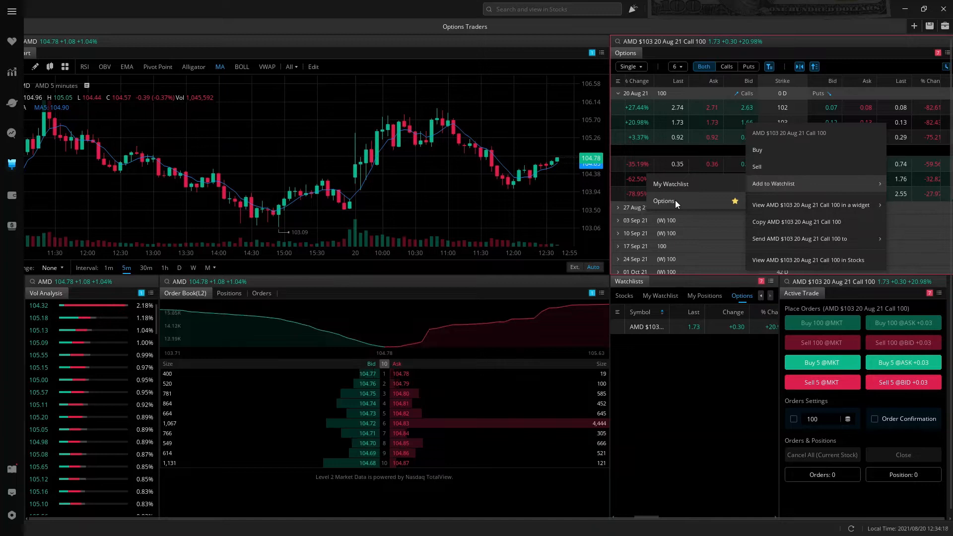
pyautogui.click(639, 327)
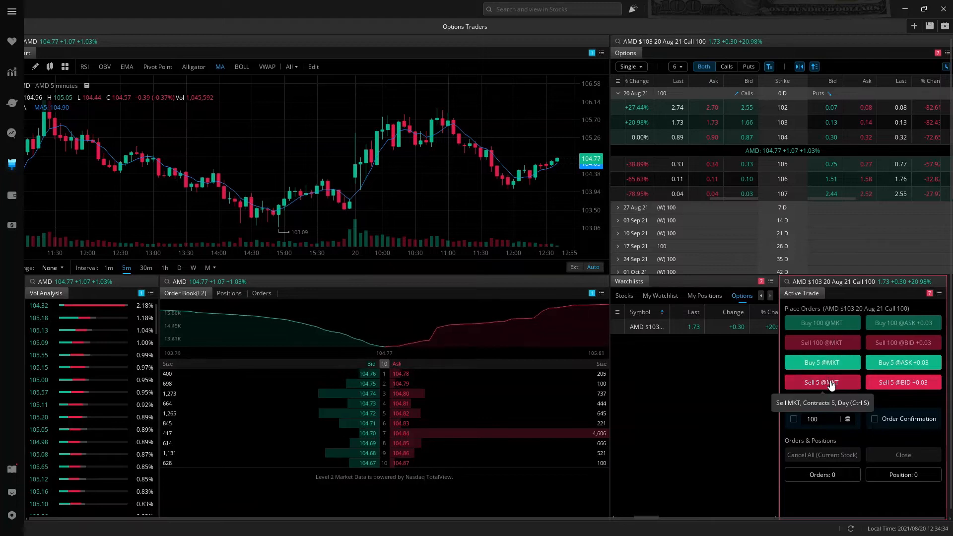
pyautogui.moveTo(903, 382)
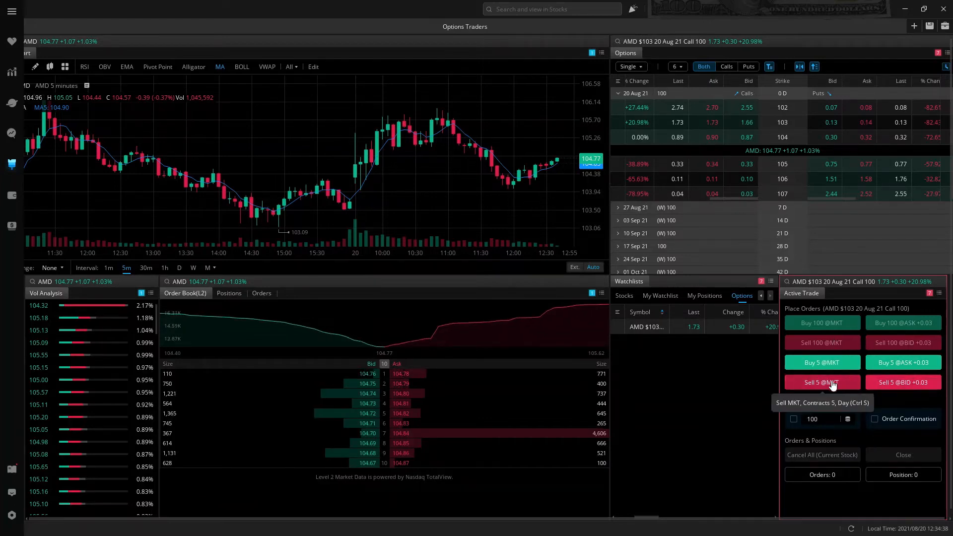
pyautogui.moveTo(931, 306)
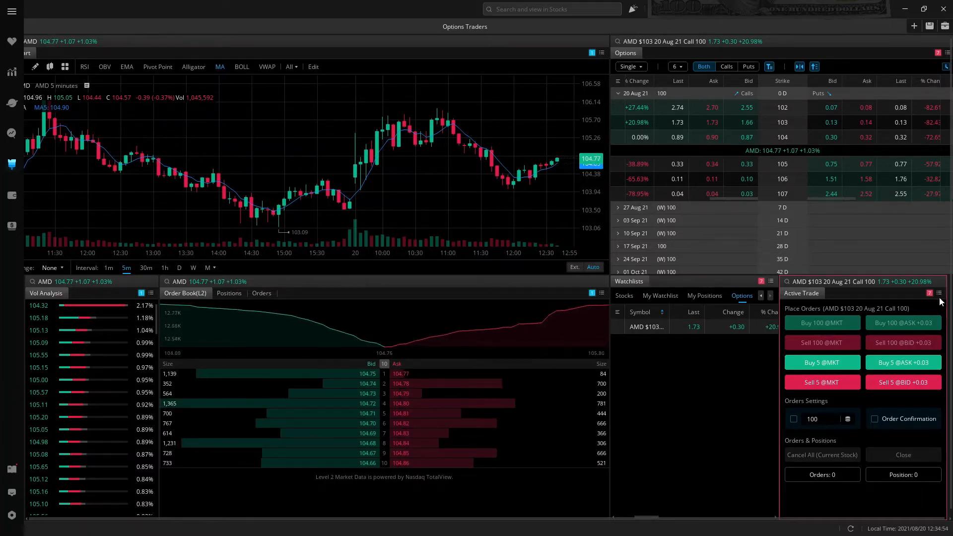
pyautogui.click(939, 293)
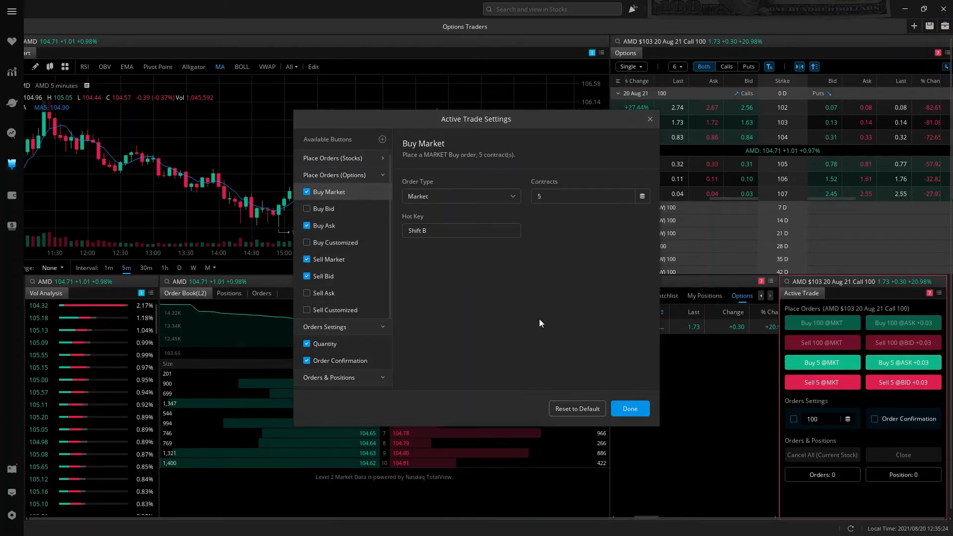
pyautogui.moveTo(556, 337)
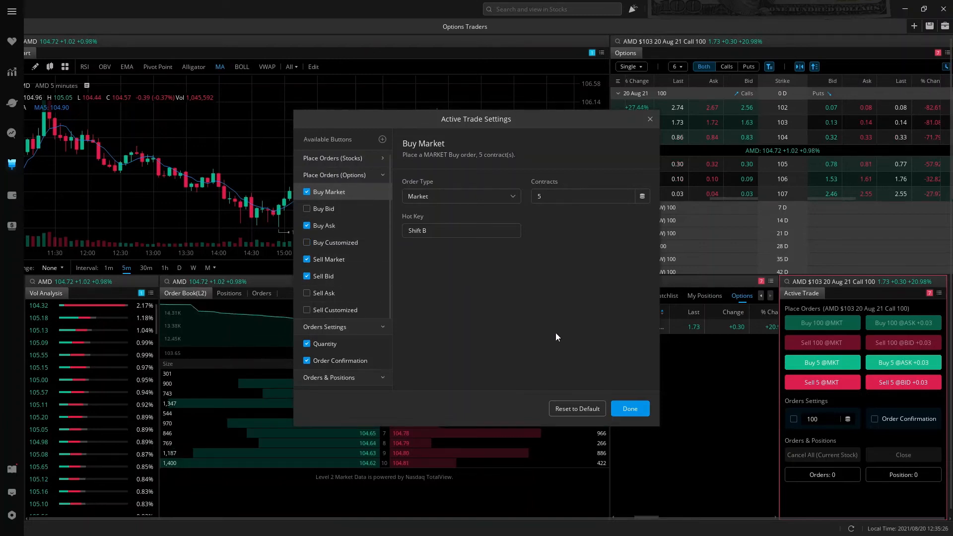
pyautogui.click(629, 408)
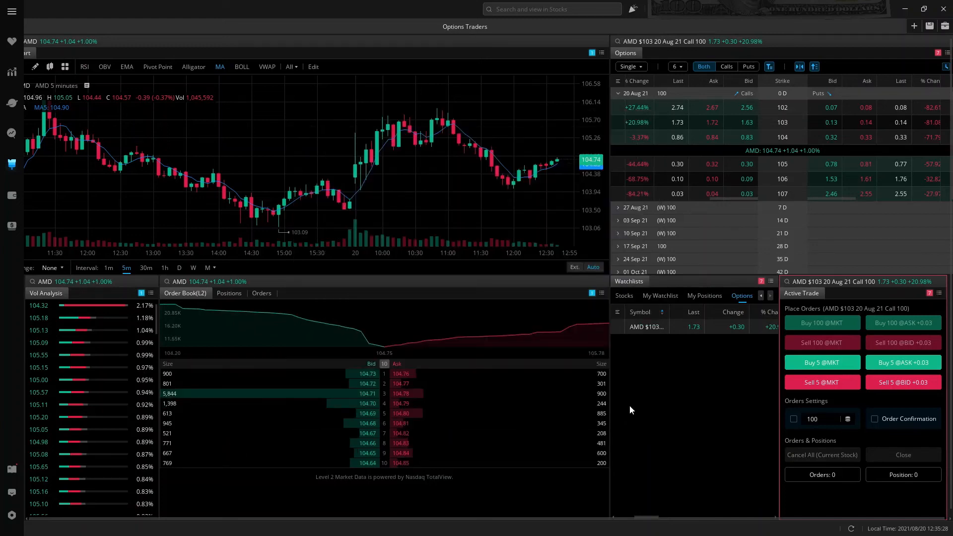